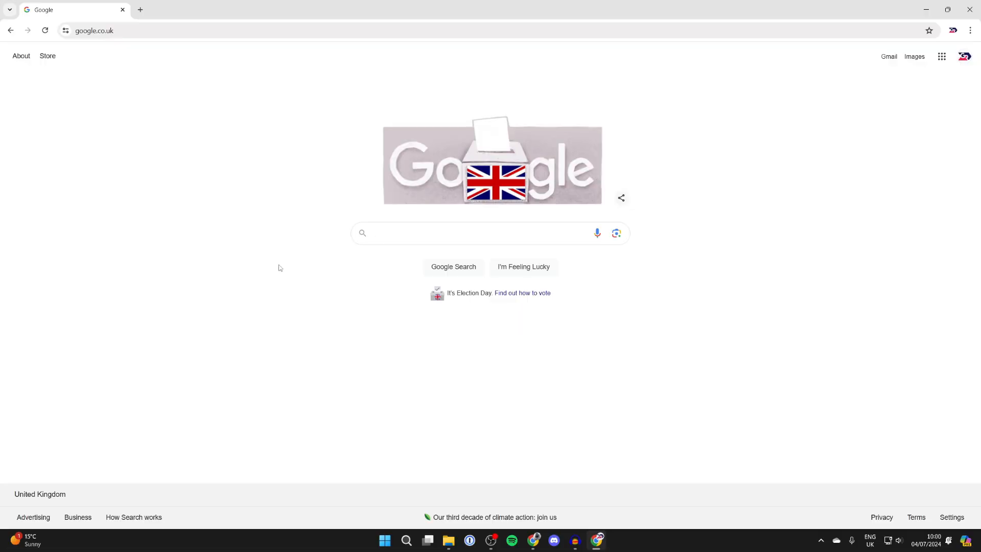
mouse_move(355, 262)
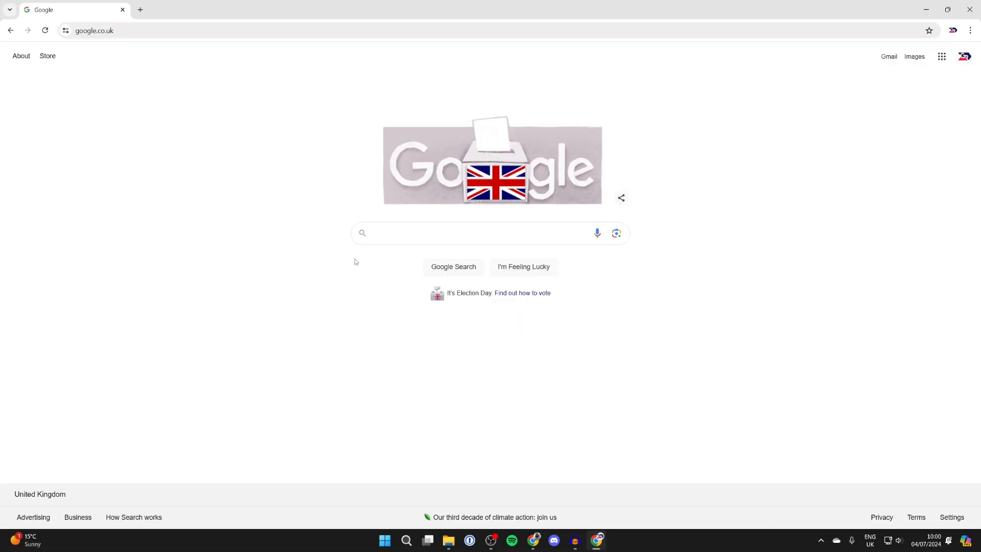
mouse_move(949, 89)
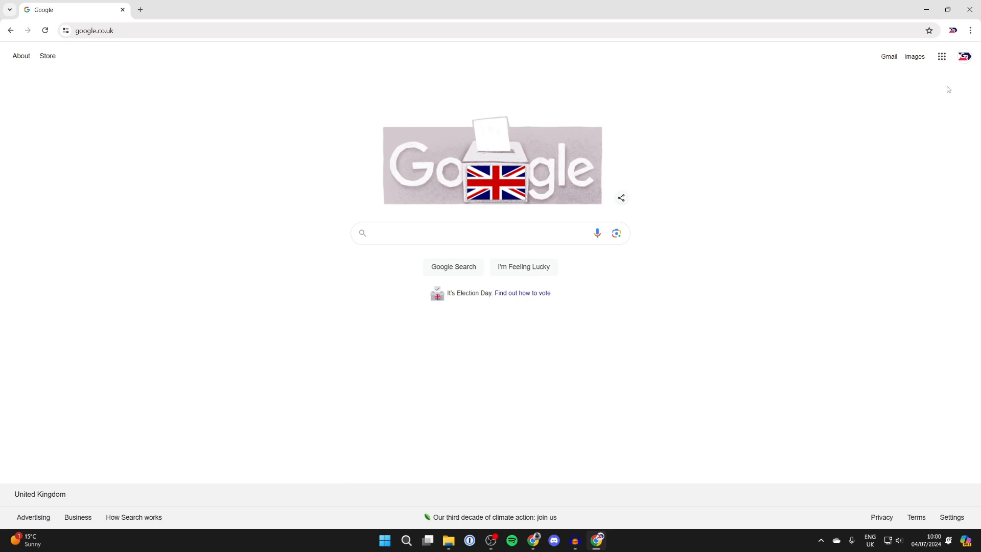
Step: Reach Chrome Settings from the main menu and show the Privacy and security section
left_click(970, 30)
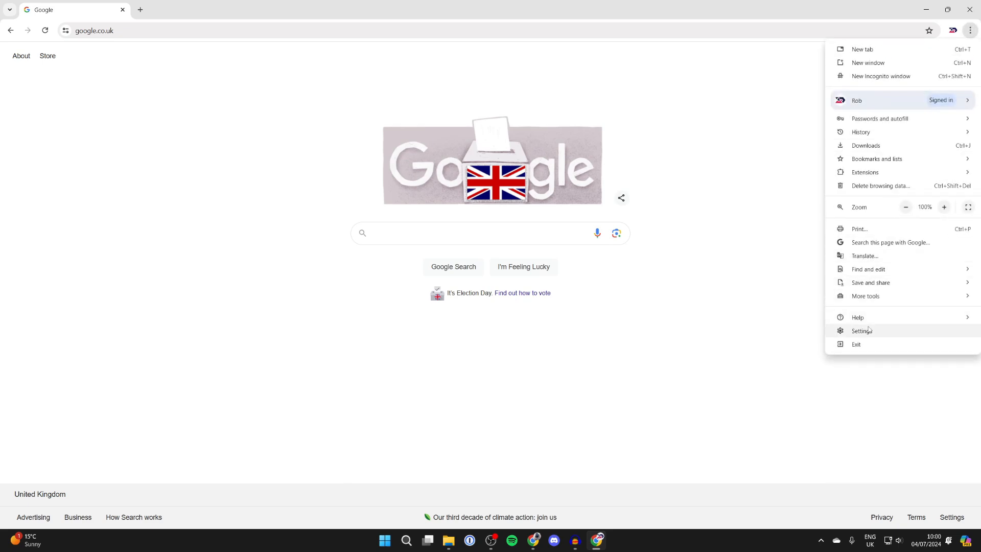
left_click(862, 331)
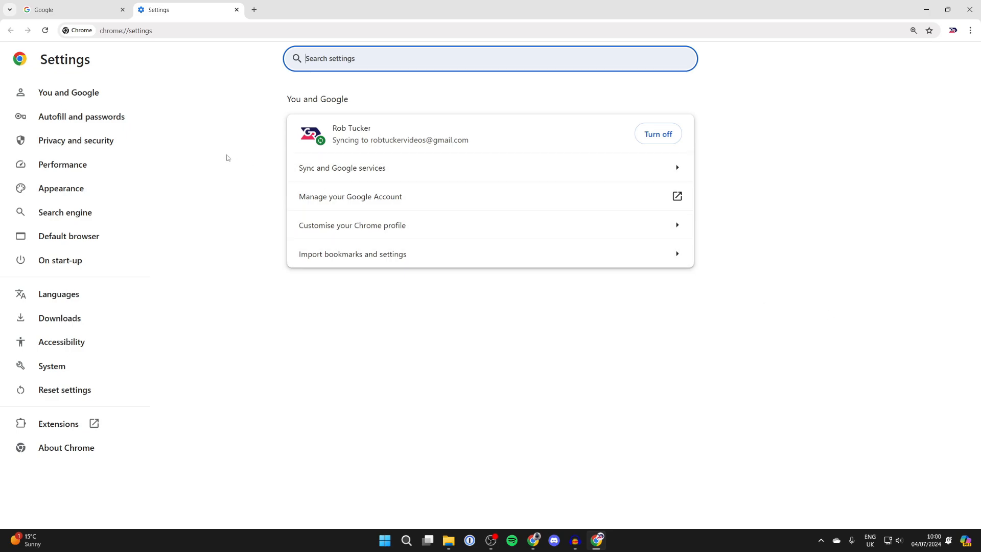
left_click(77, 140)
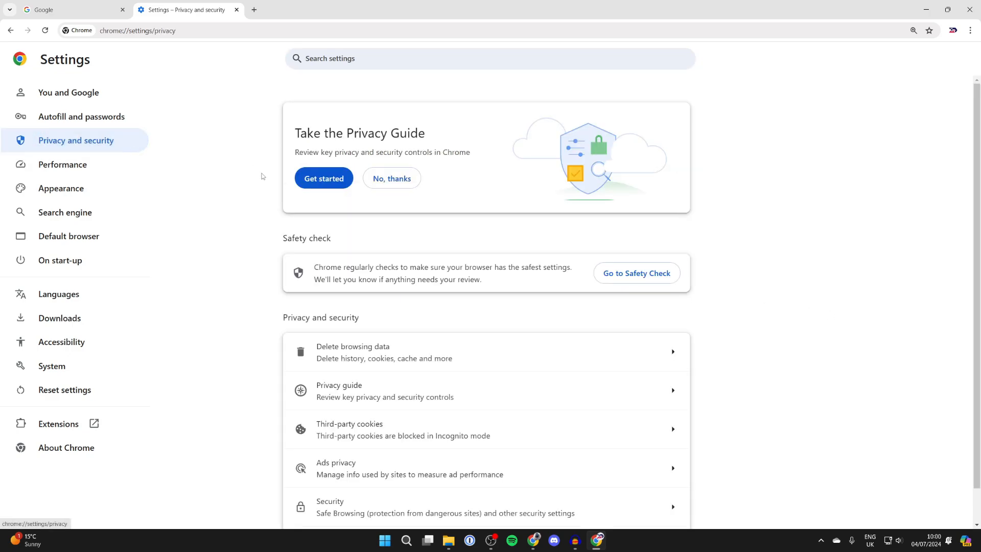
scroll("down", 3)
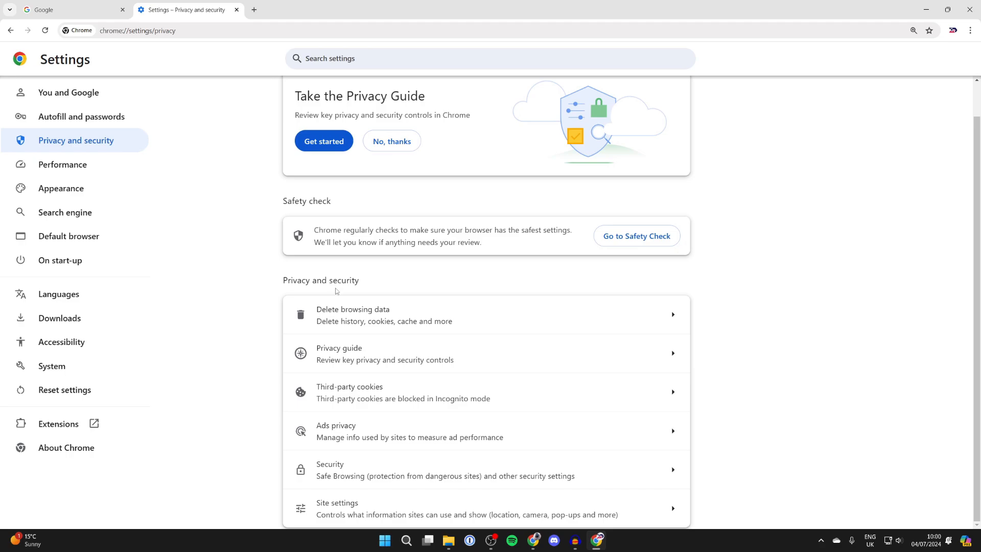
Step: In Delete browsing data's Advanced options, keep All time with only Passwords and other sign-in data ticked
left_click(353, 313)
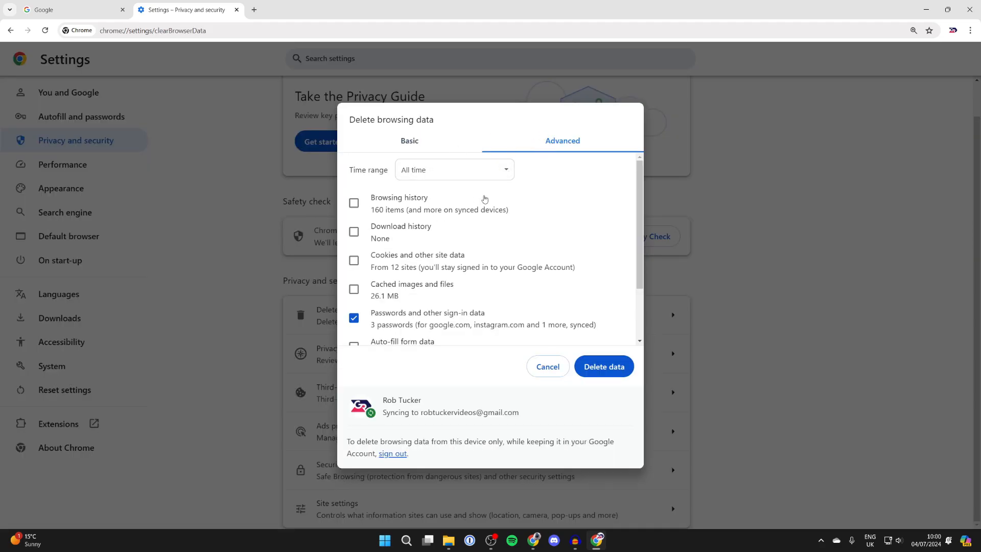
scroll("down", 3)
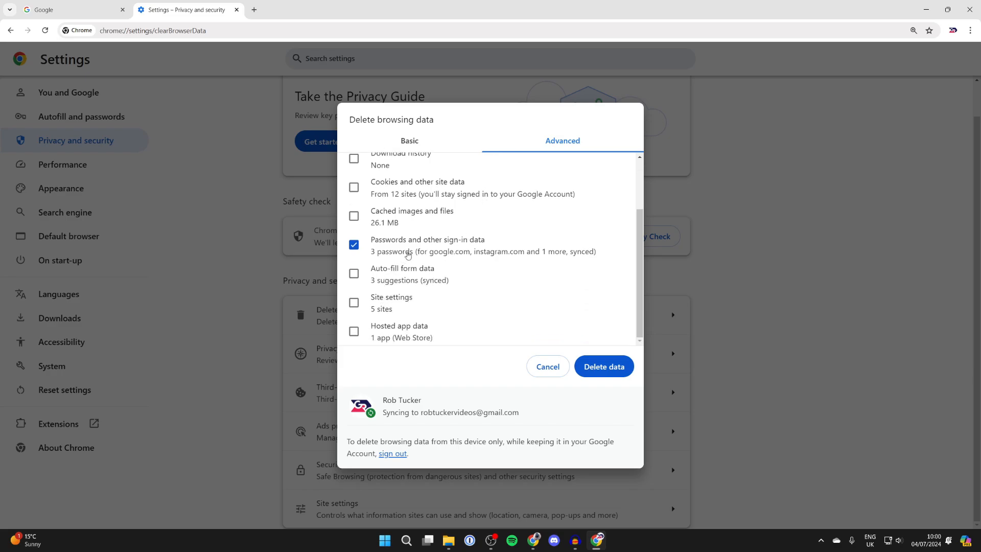
scroll("up", 3)
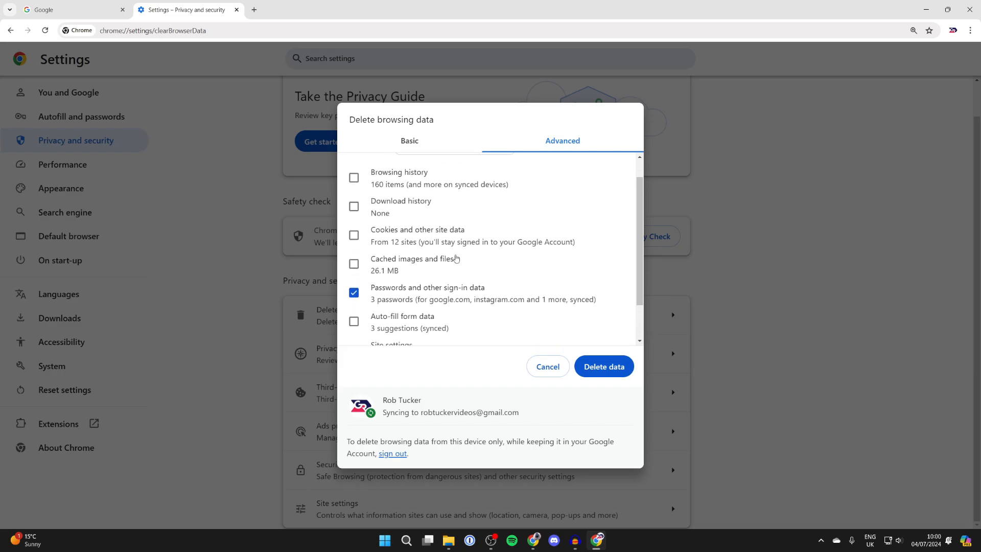
scroll("up", 3)
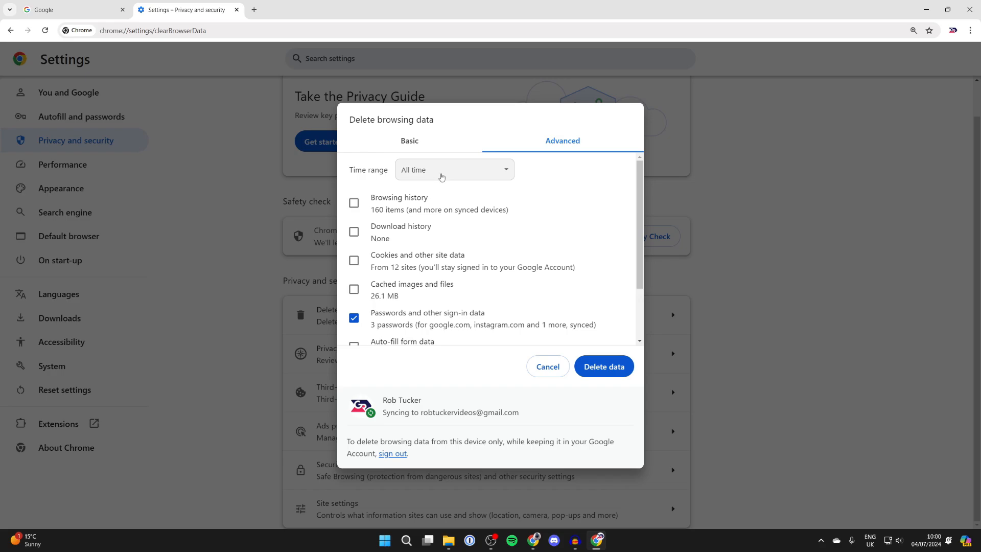
left_click(453, 169)
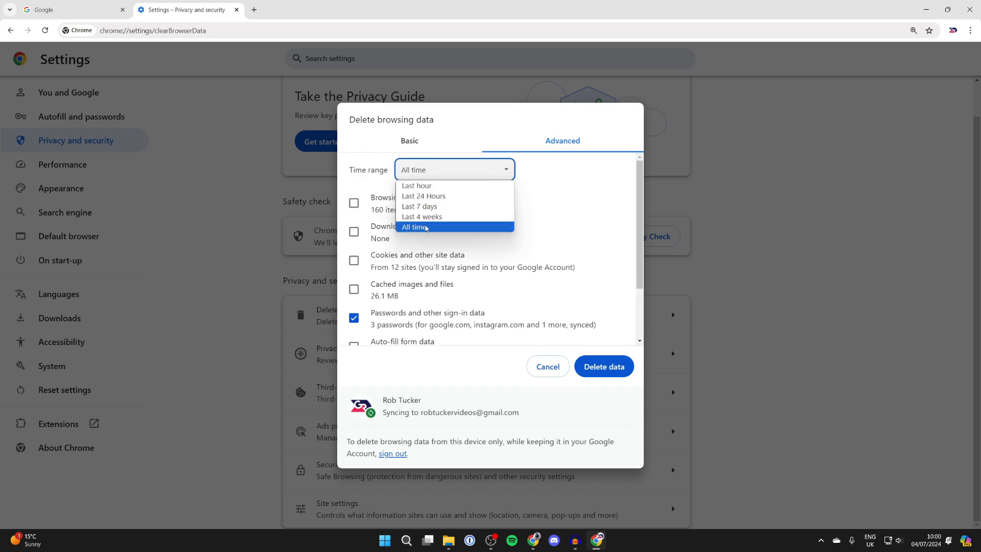
left_click(414, 227)
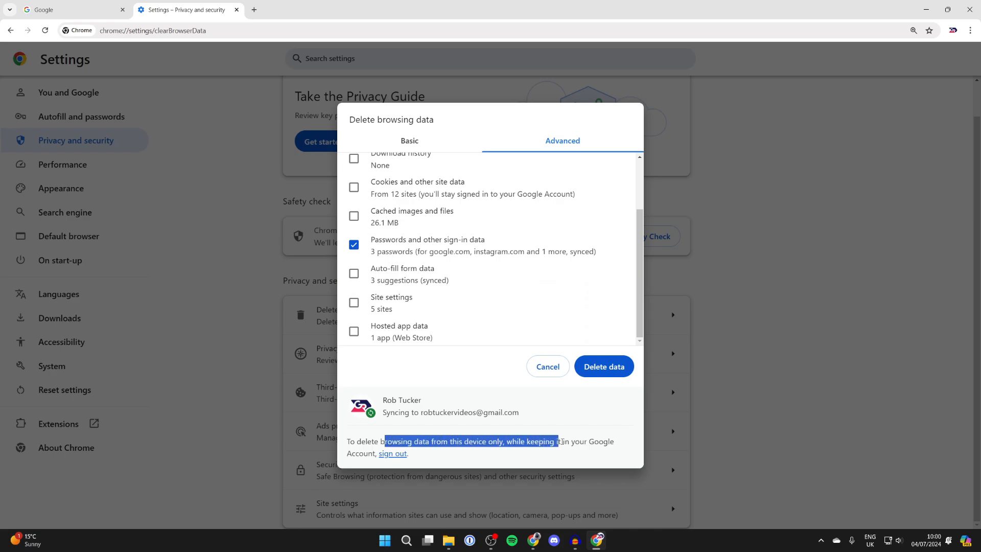
left_click(454, 445)
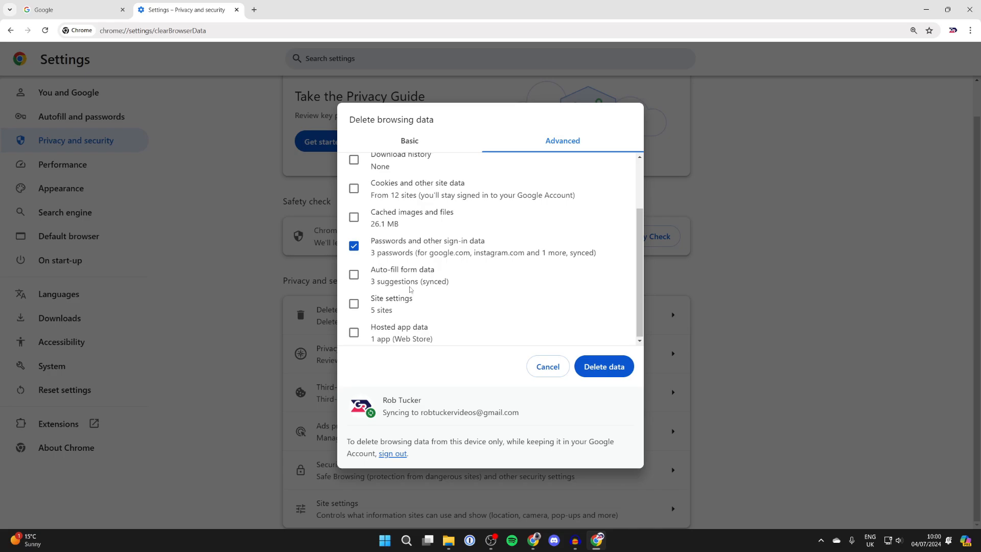
scroll("up", 3)
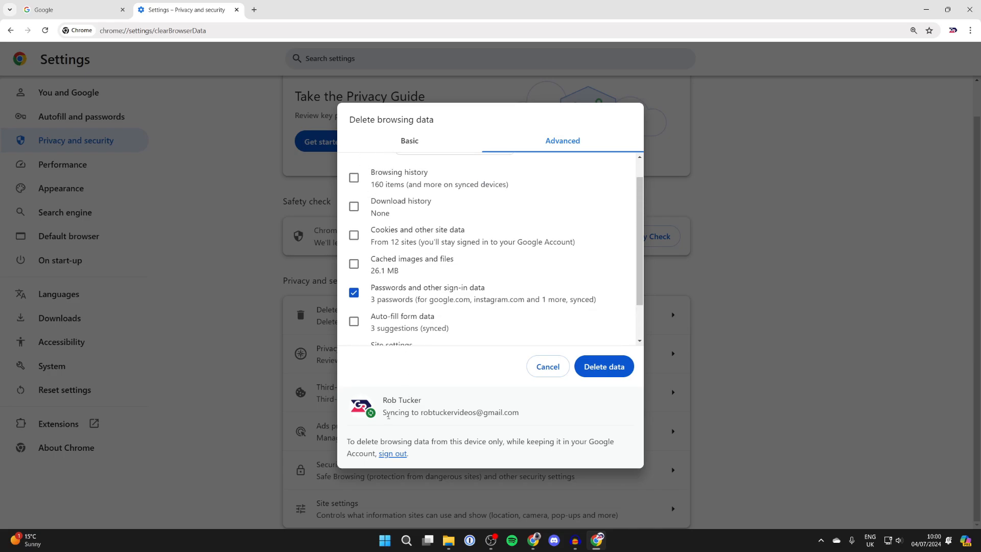
mouse_move(790, 46)
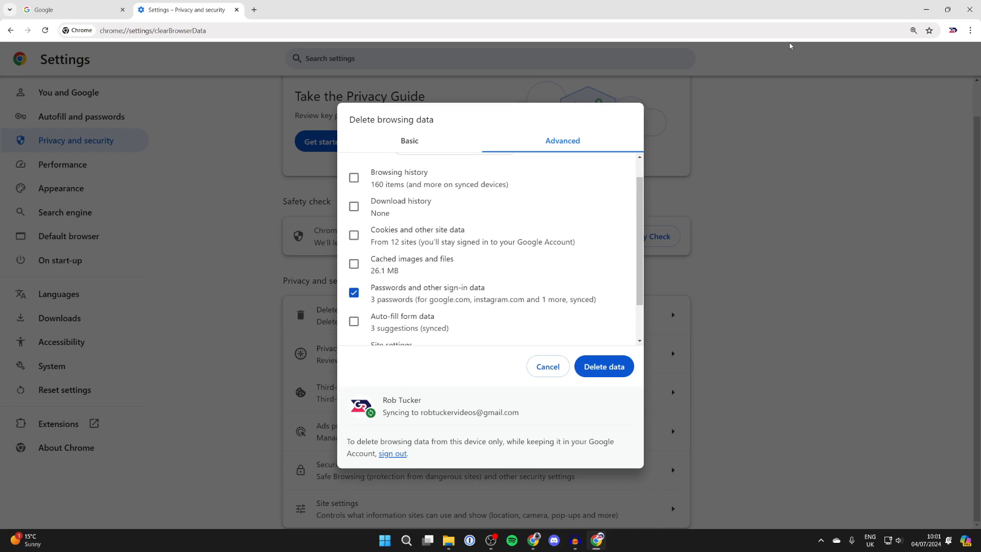
Step: Delete the sign-in data and confirm Google Password Manager's Passwords list is empty
left_click(969, 30)
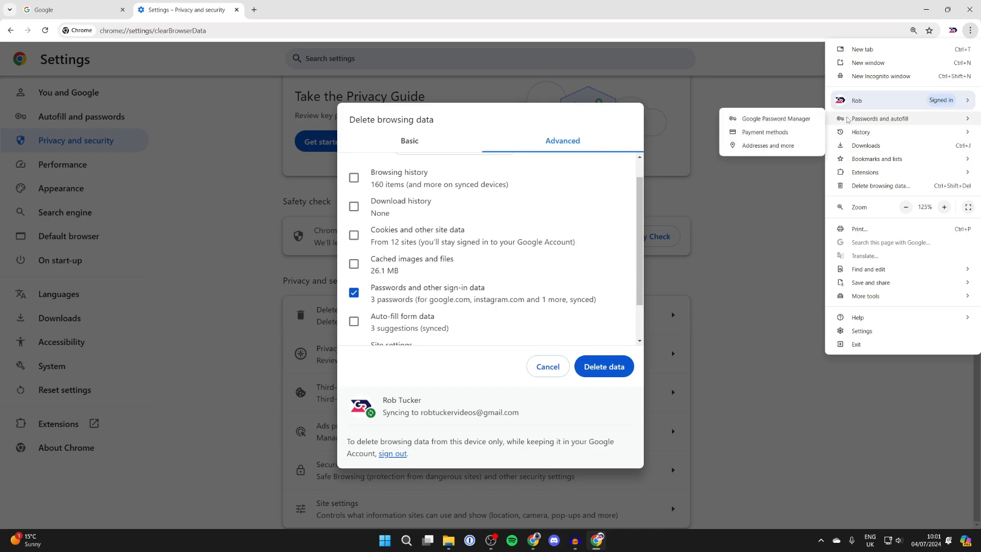
left_click(773, 119)
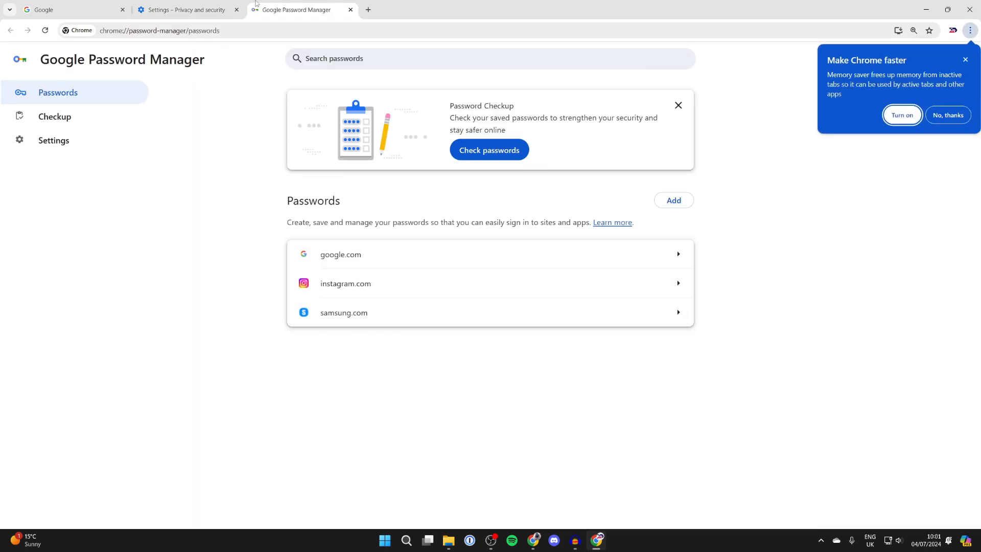
left_click(182, 9)
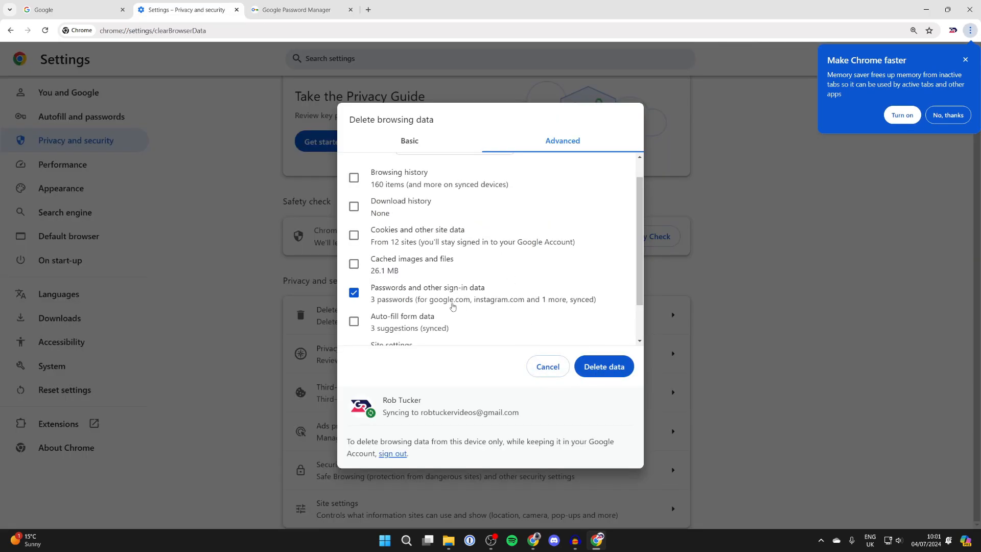
left_click(547, 366)
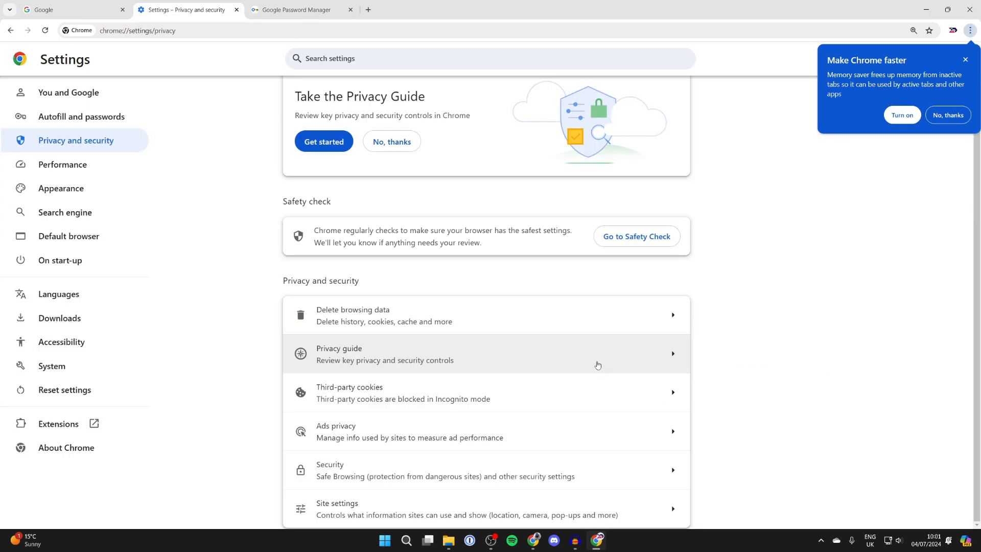
left_click(300, 9)
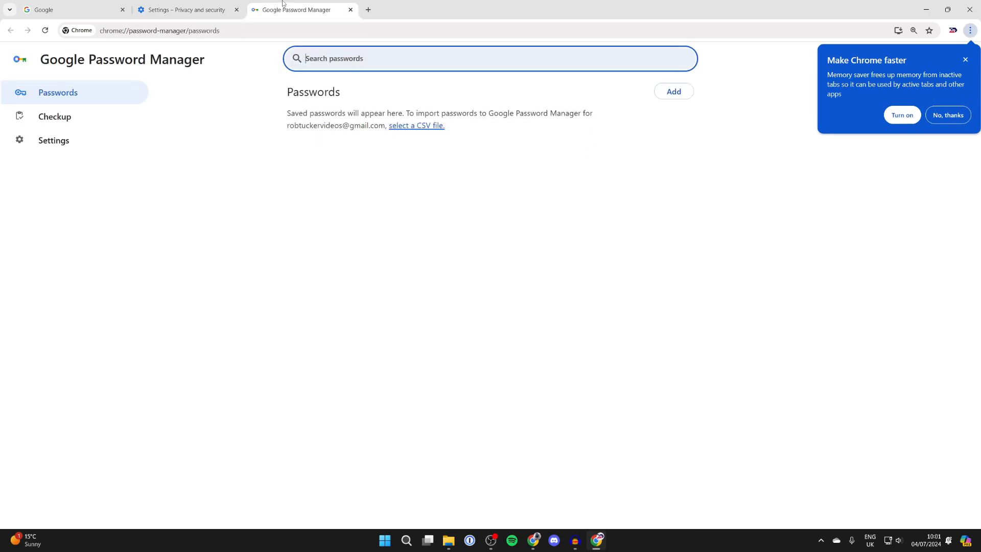
mouse_move(286, 106)
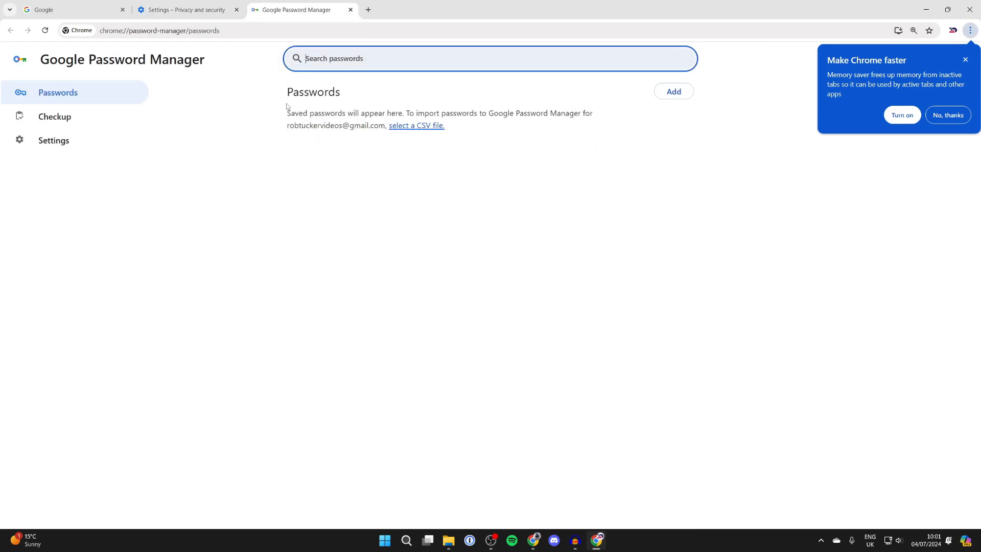